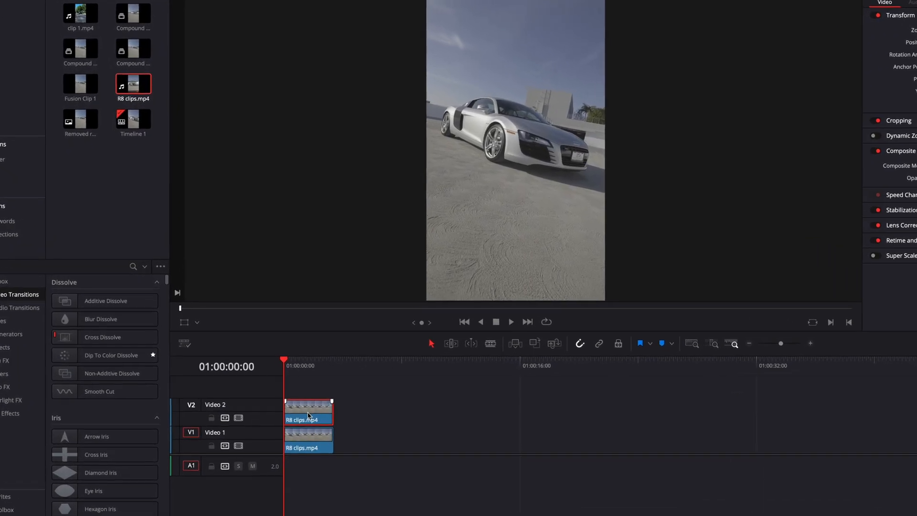
Freeze the upper V2 R8 clip on a single frame using Change Clip Speed.
right_click(308, 410)
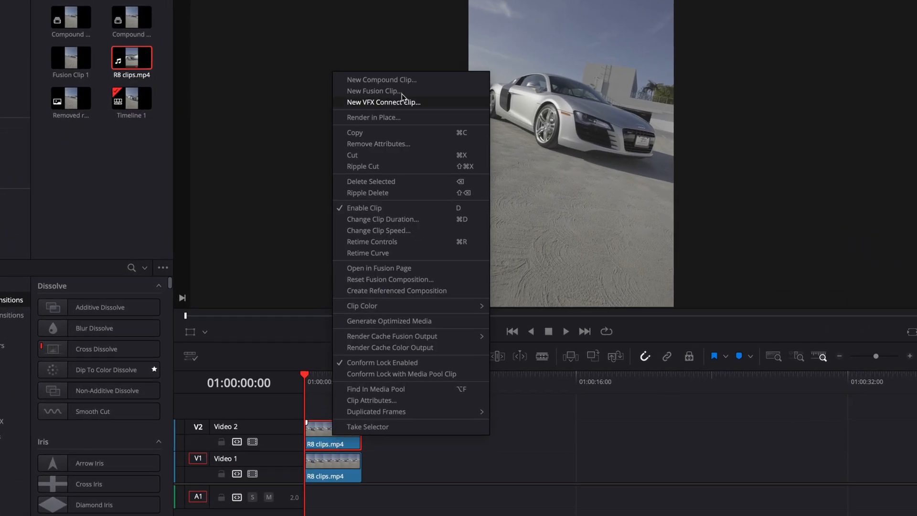
left_click(379, 229)
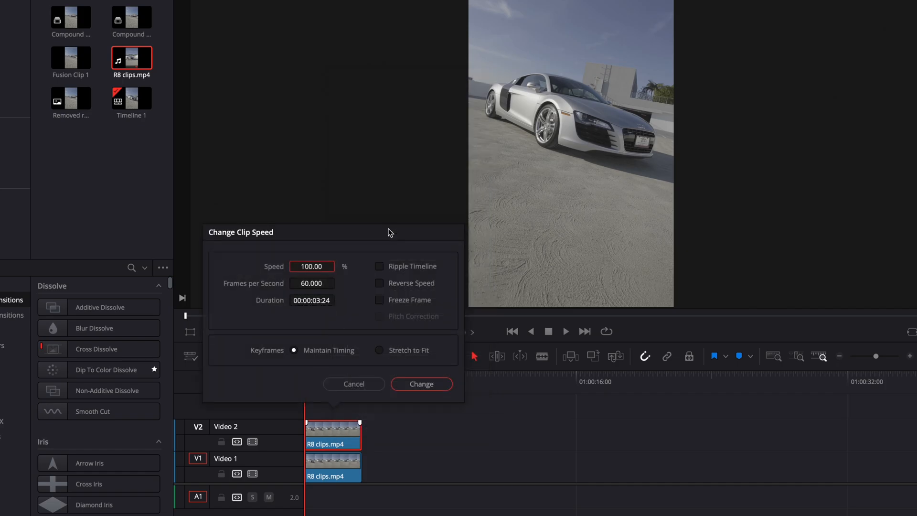
left_click(380, 300)
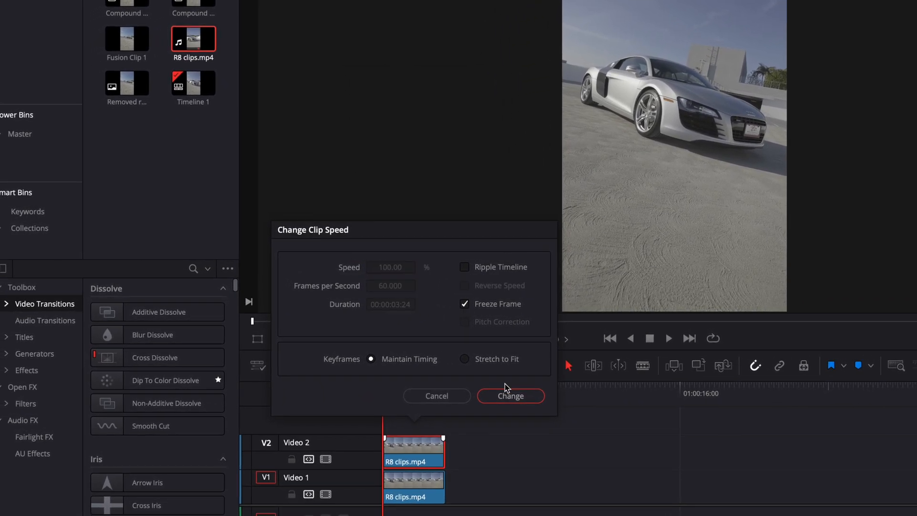
left_click(509, 396)
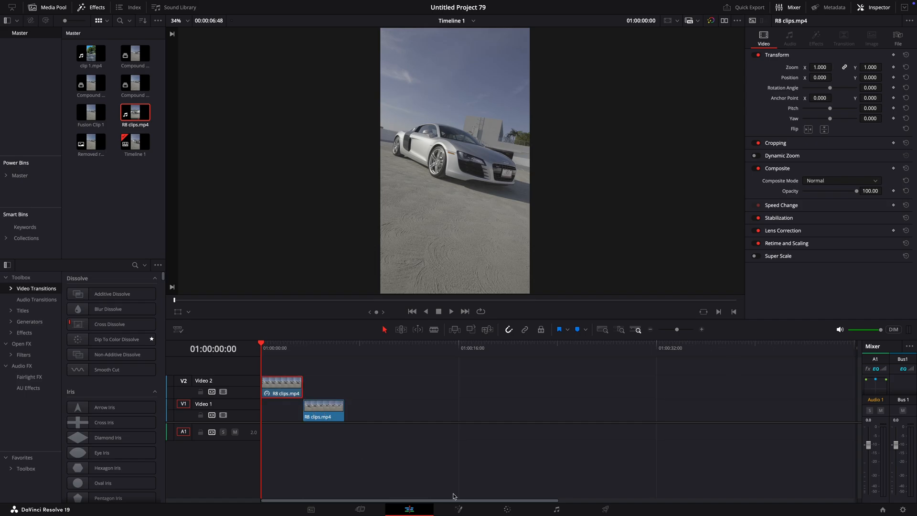
Grab the current car frame as a still on the Color page.
left_click(506, 508)
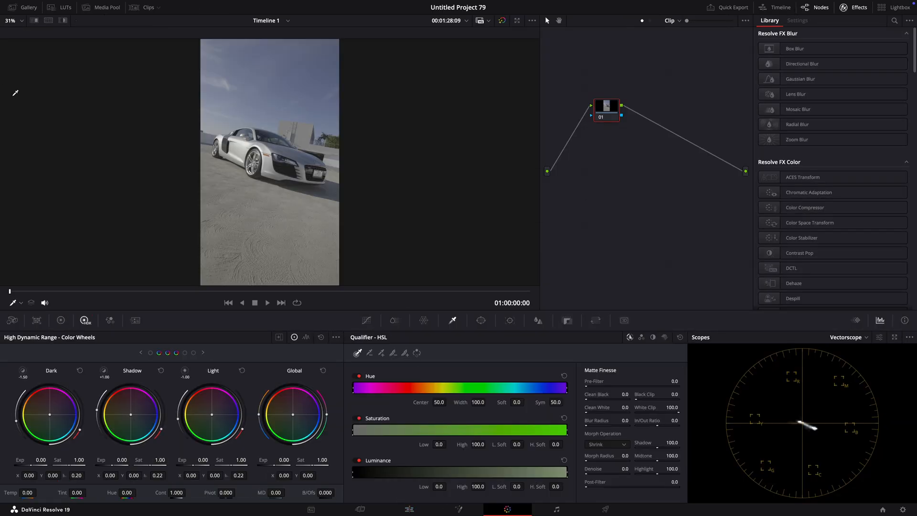
mouse_move(319, 127)
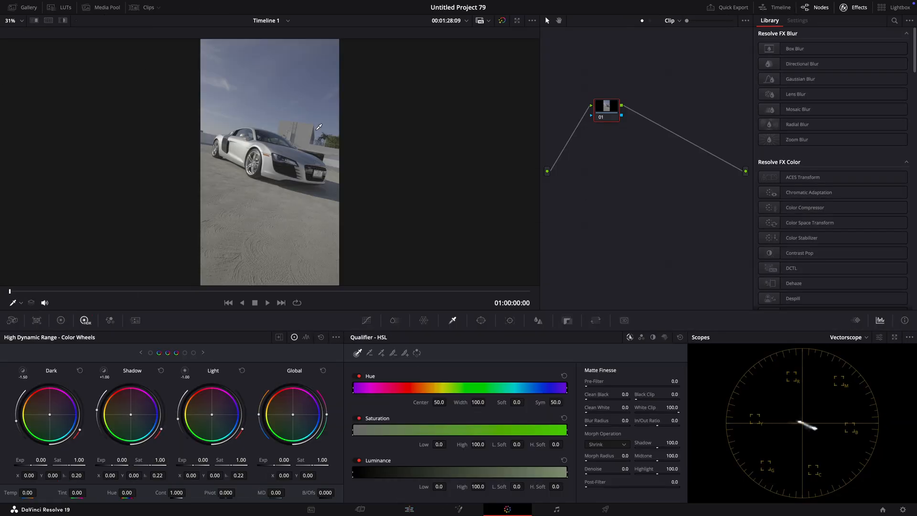
right_click(318, 127)
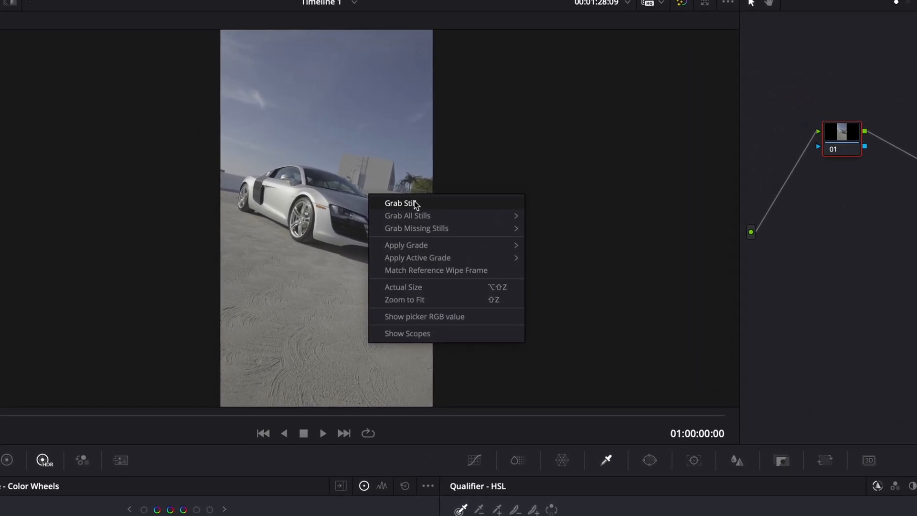
left_click(399, 203)
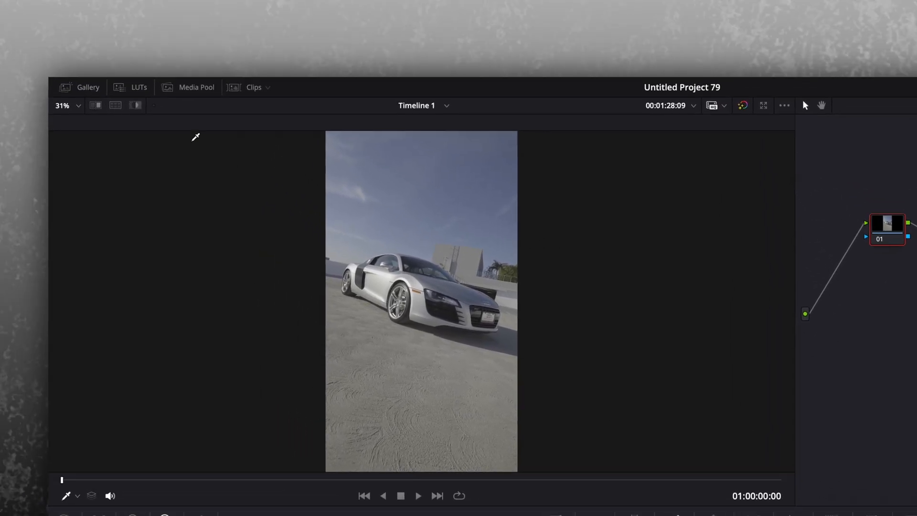
Export still 2.1.1 from the Gallery as an image file.
left_click(88, 87)
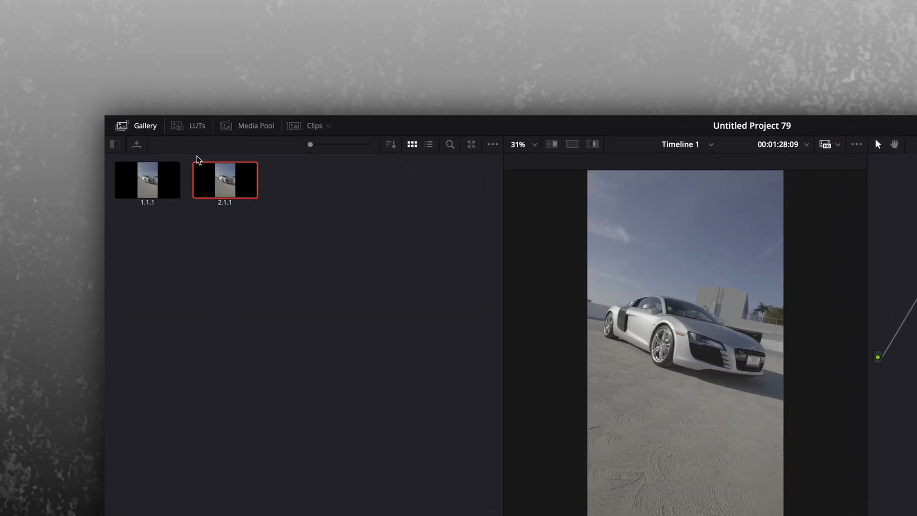
right_click(225, 179)
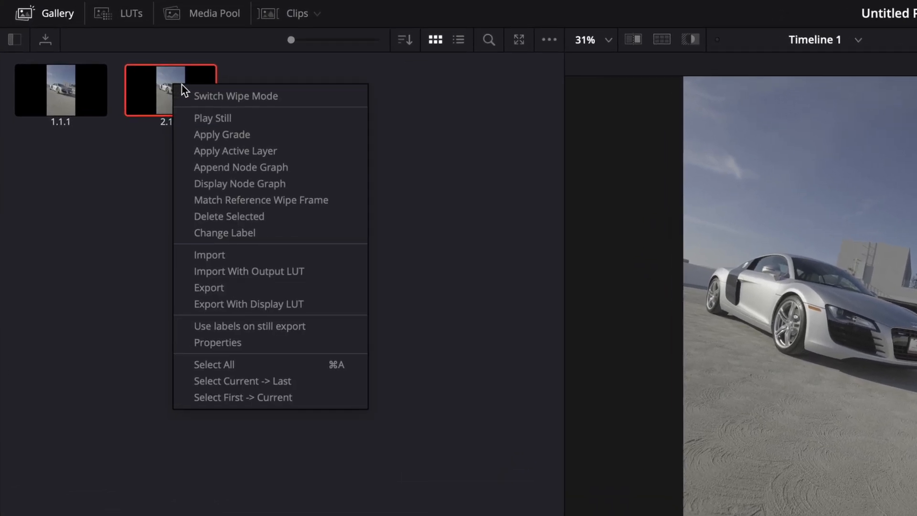
mouse_move(210, 287)
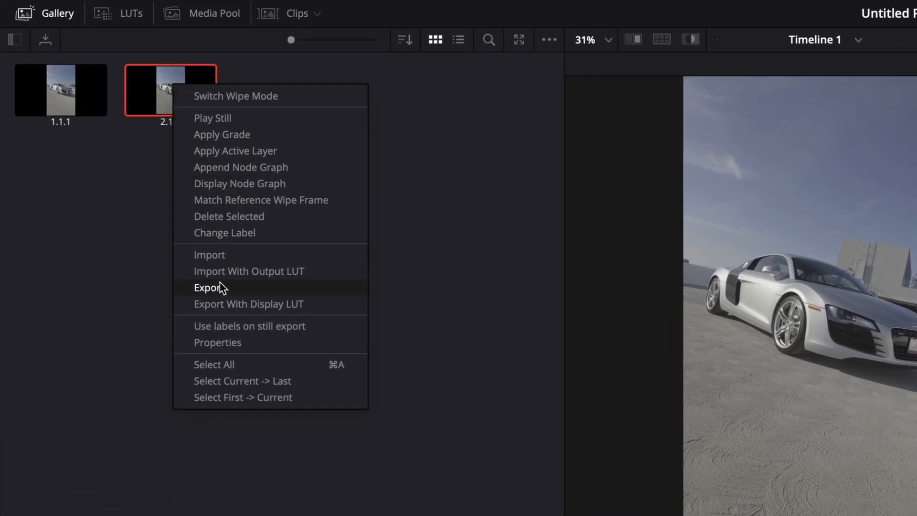
left_click(209, 287)
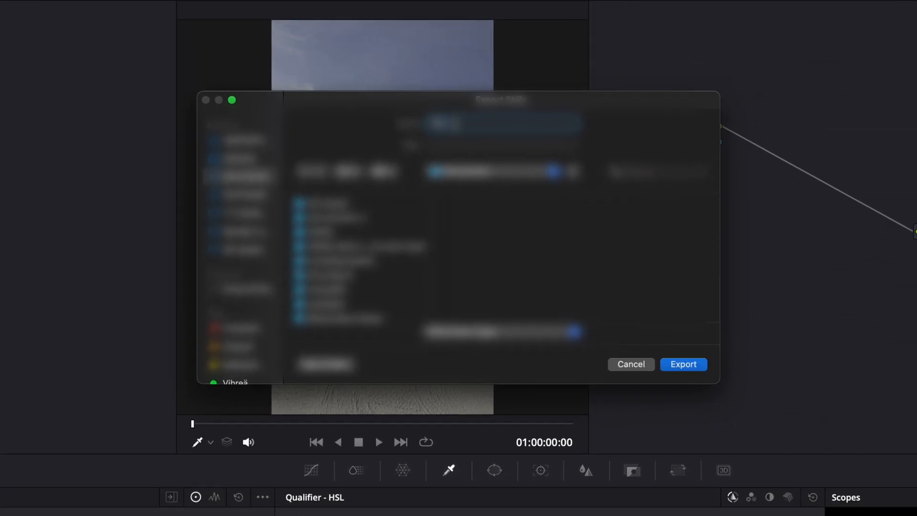
left_click(630, 364)
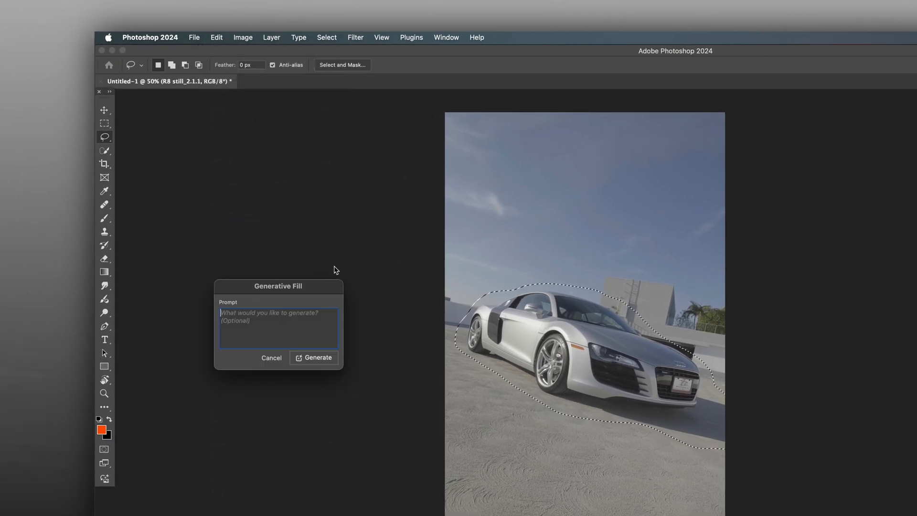
Generate a 'remove the car' fill over the lassoed car in Photoshop.
type("remove the")
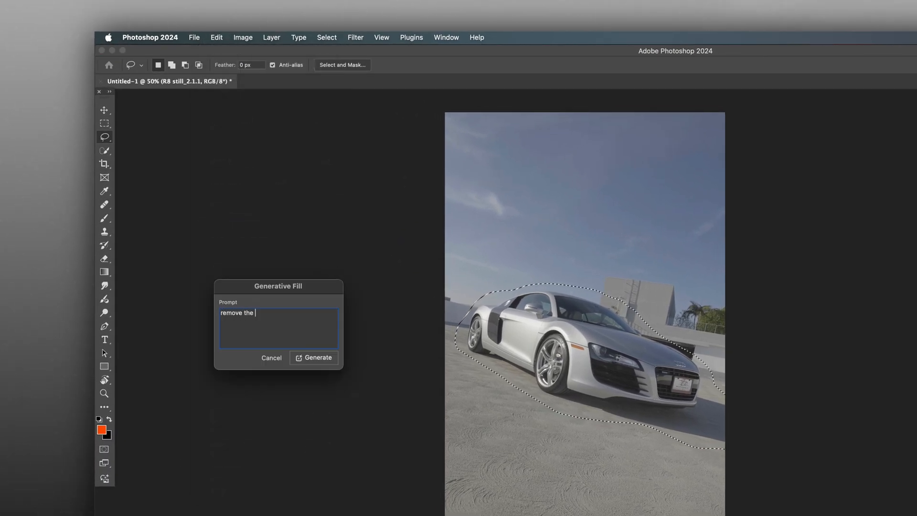
left_click(313, 357)
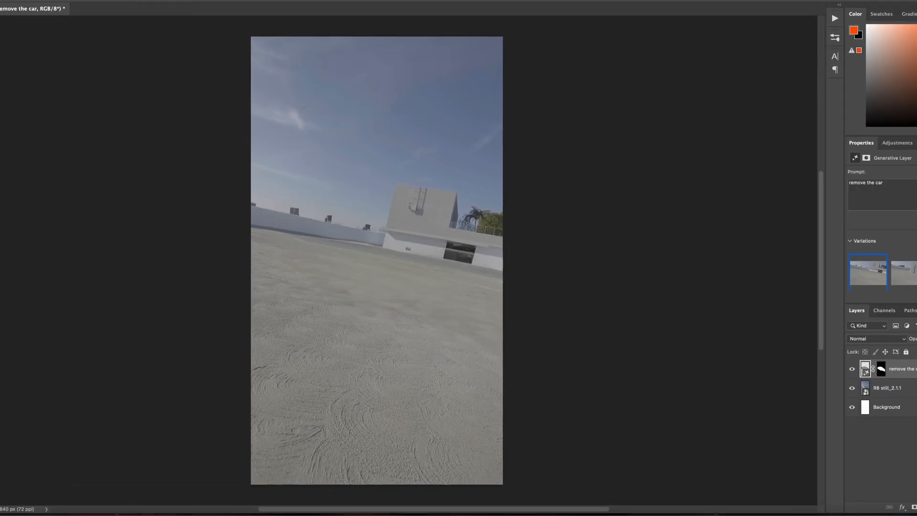
left_click(903, 272)
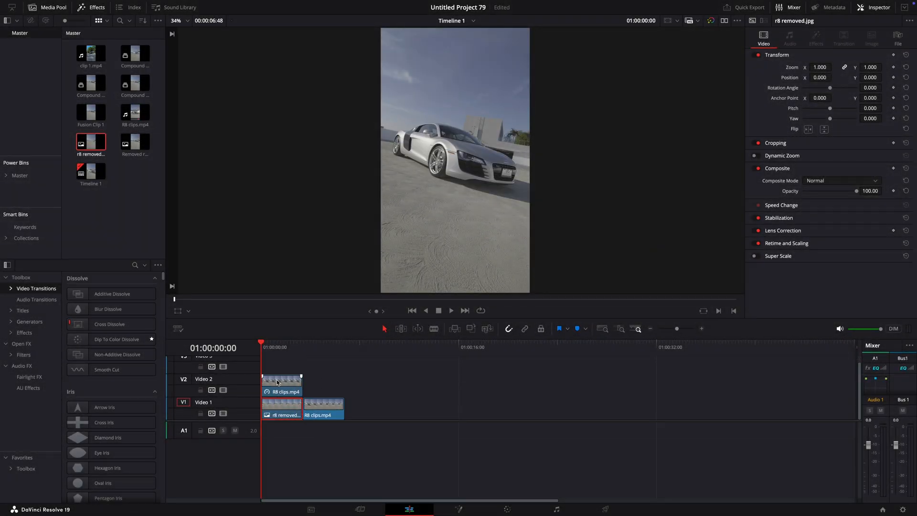
Combine the V2 freeze clip and r8 removed.jpg into a New Fusion Clip.
left_click(282, 381)
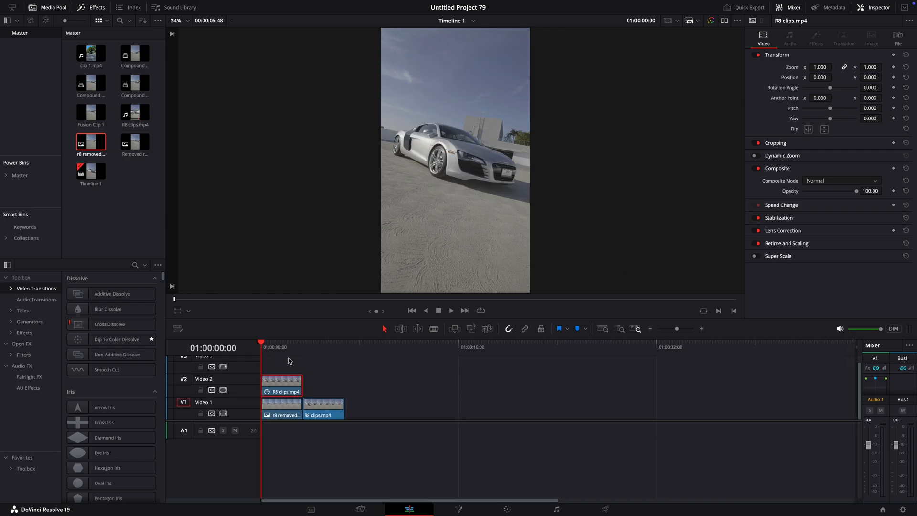
left_click(281, 383)
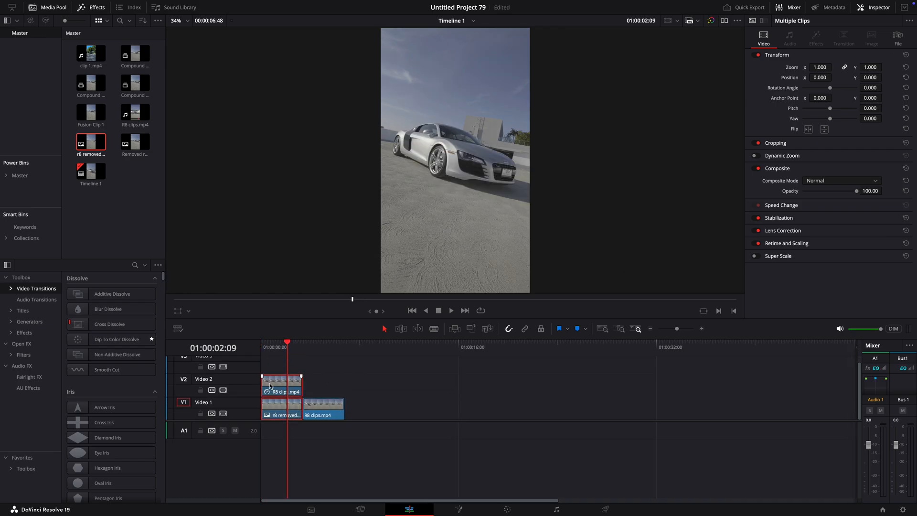
right_click(281, 383)
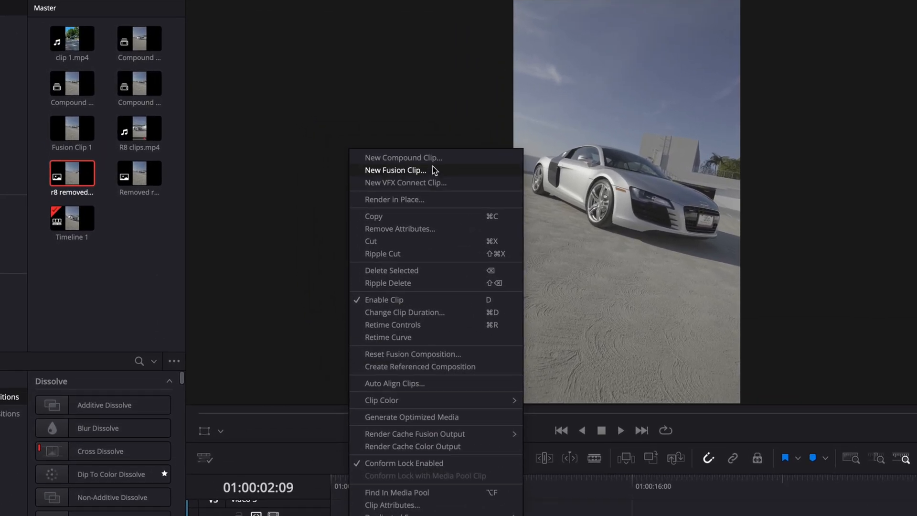
left_click(396, 170)
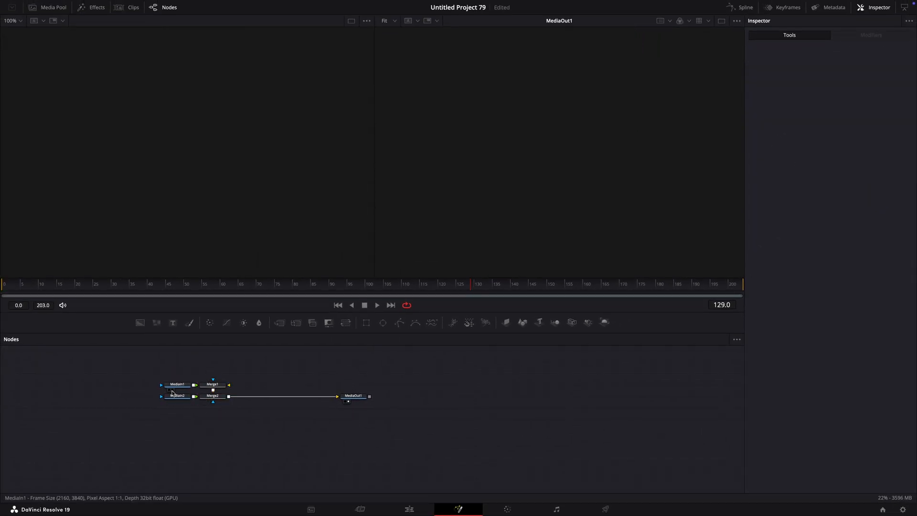
Build a MediaIn2 branch with a polygon wheel mask into a Merge, and add a Transform.
left_click(177, 396)
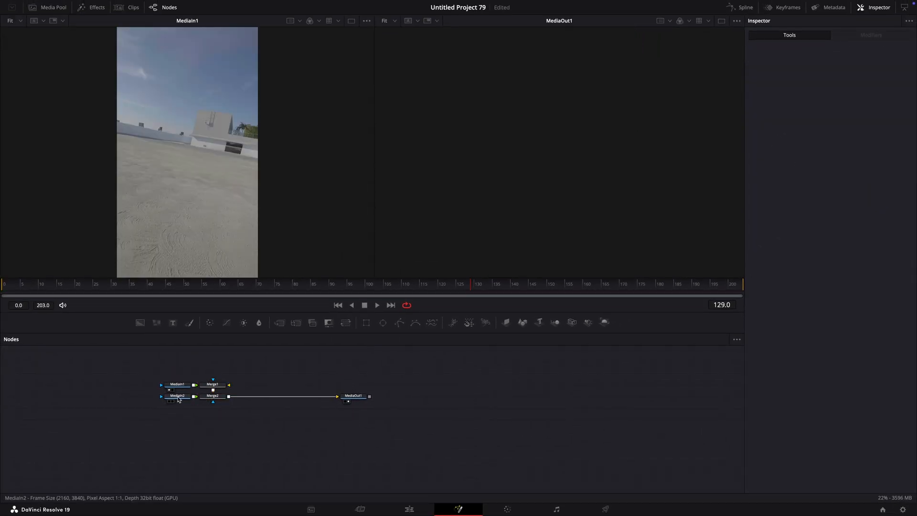
left_click(212, 384)
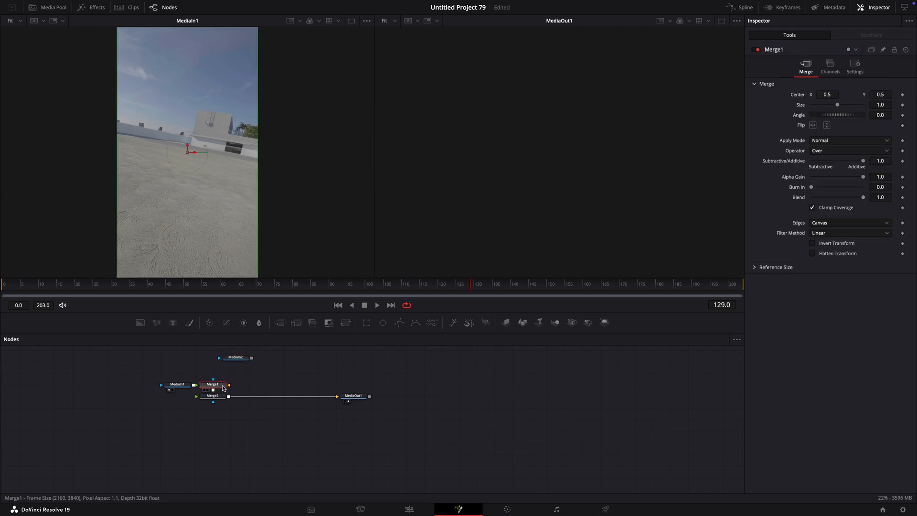
left_click(177, 384)
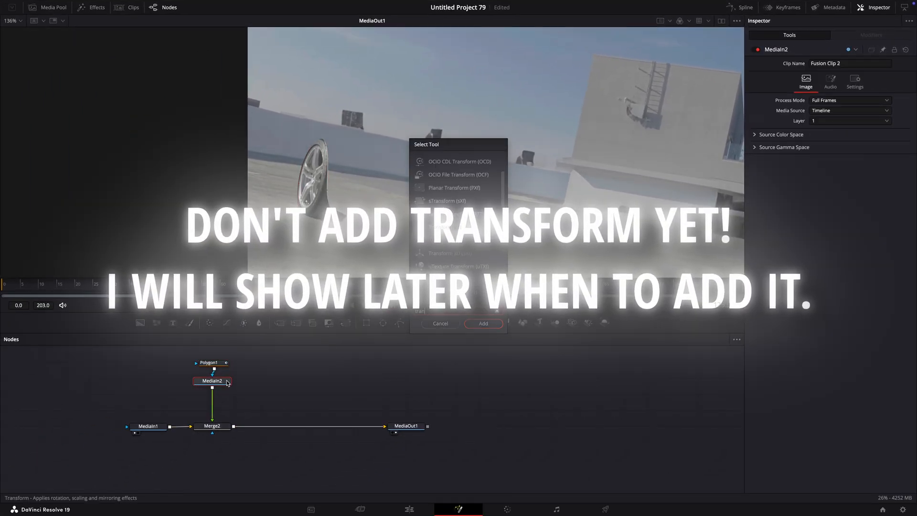
left_click(483, 323)
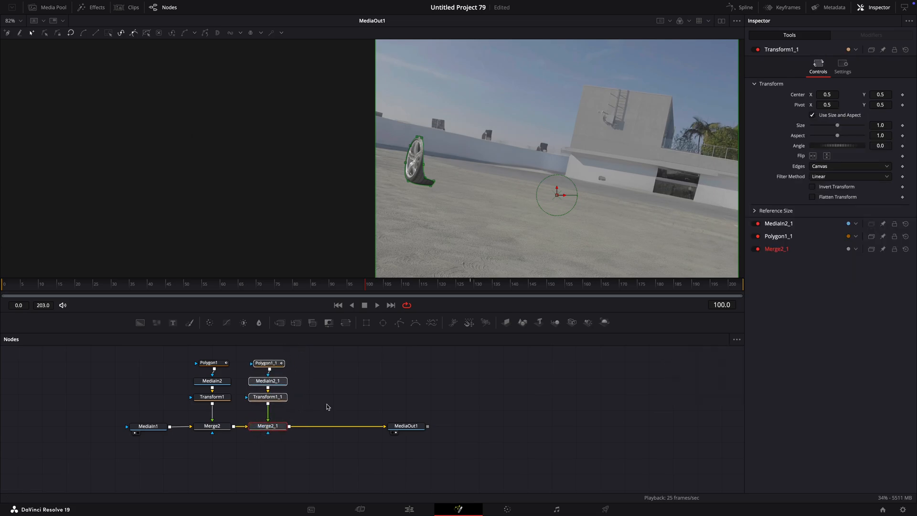
Paste copies of the masked piece chain, redrawing polygons around other parts like the car front.
left_click(267, 362)
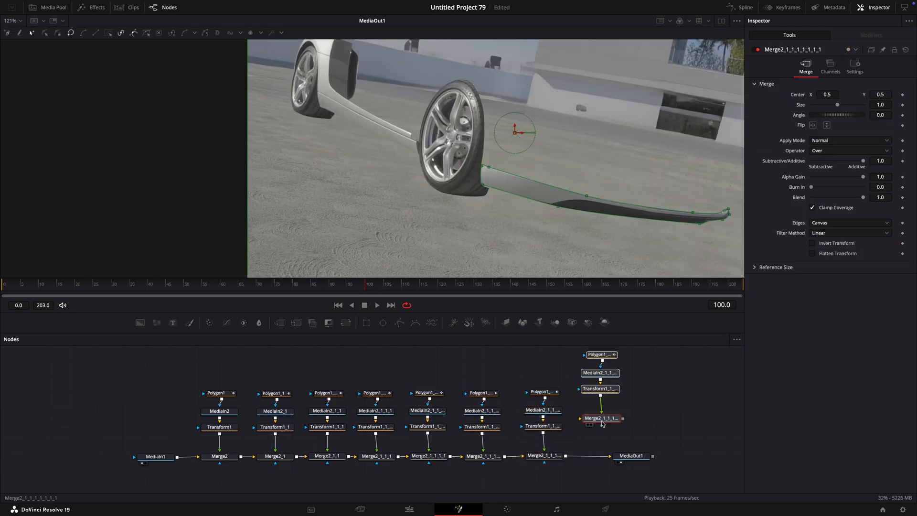
left_click(601, 355)
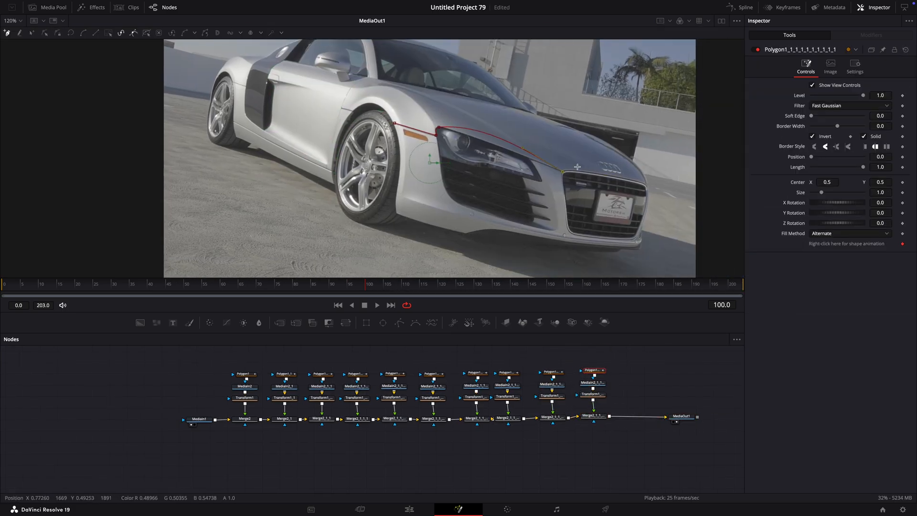
left_click(628, 388)
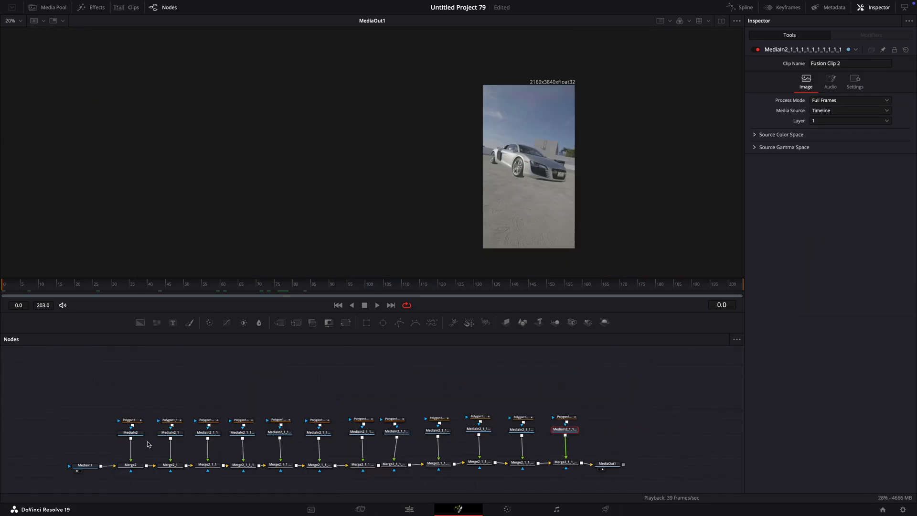
mouse_move(213, 394)
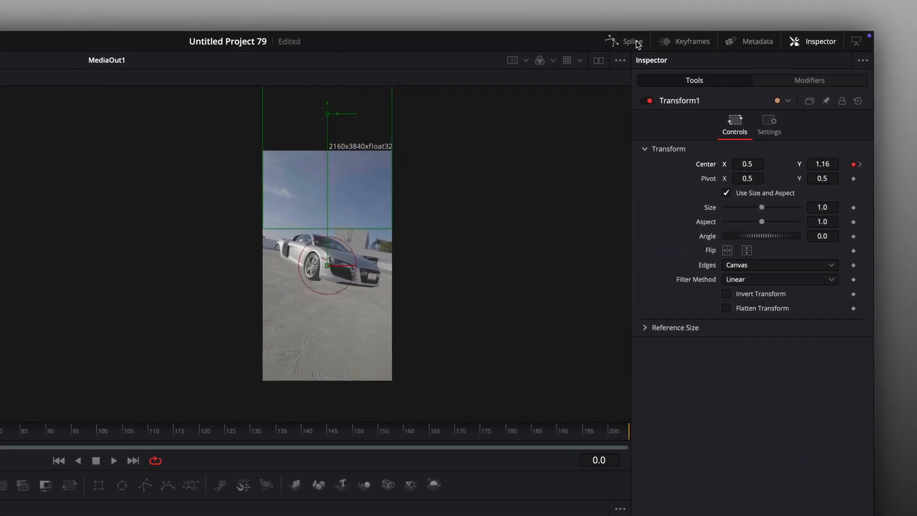
Keyframe Transform1 Center Y at 1.16 on frame 0, lowering it by frame 15.
left_click(624, 41)
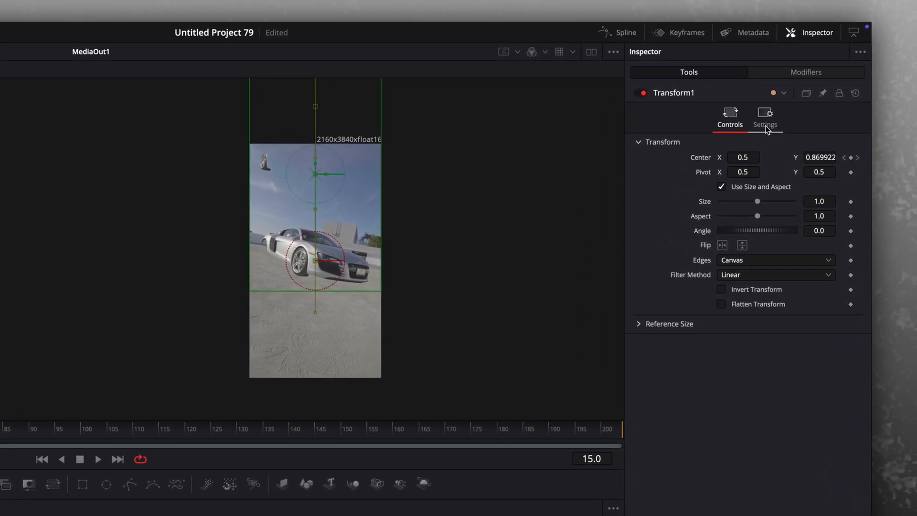
Enable motion blur on Transform1 with Quality set to 10.
left_click(764, 118)
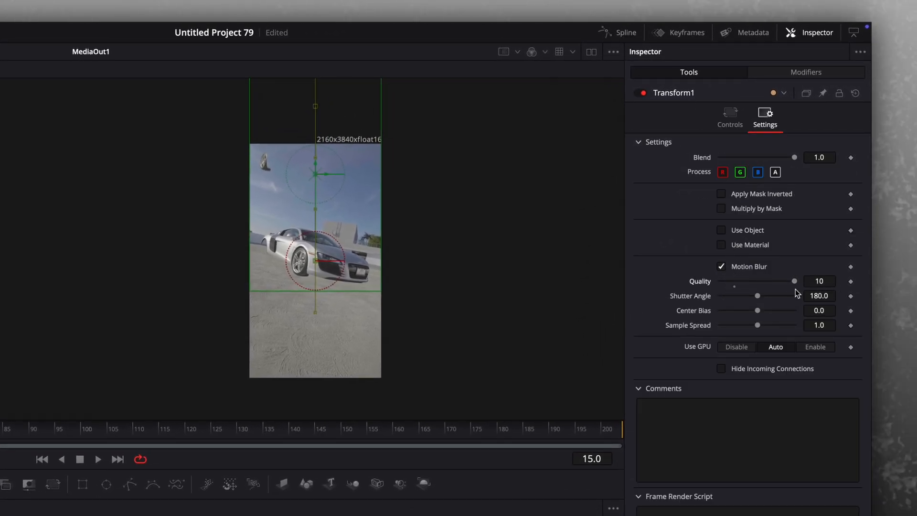
left_click(721, 266)
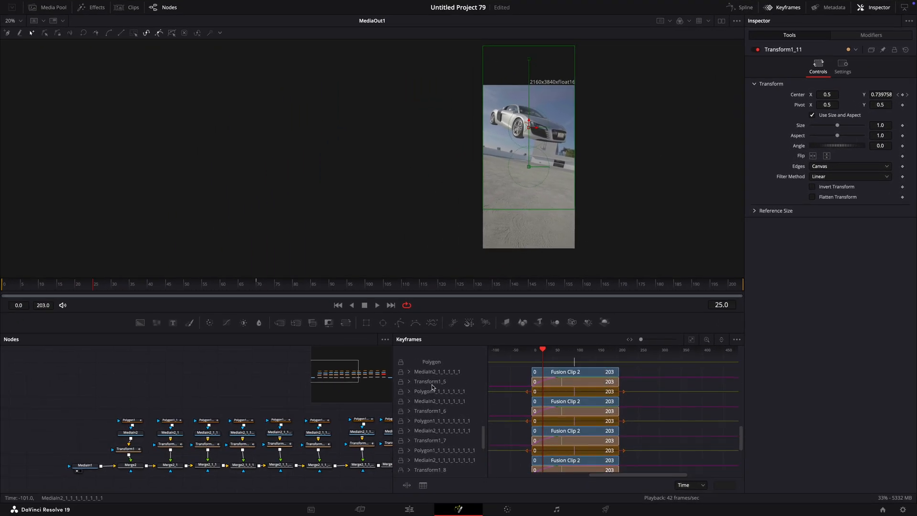
Expand each Transform's keyframe track and shift each keyframe pair progressively later.
scroll("down", 3)
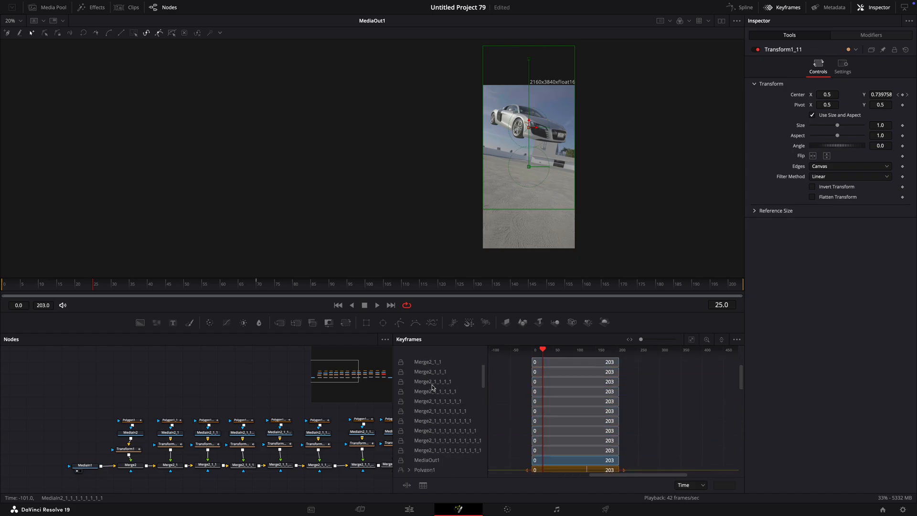
scroll("down", 3)
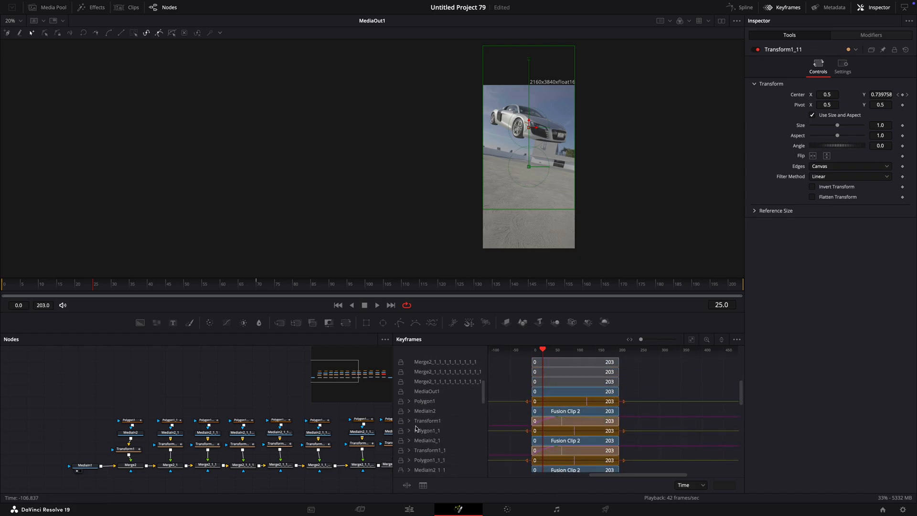
left_click(409, 420)
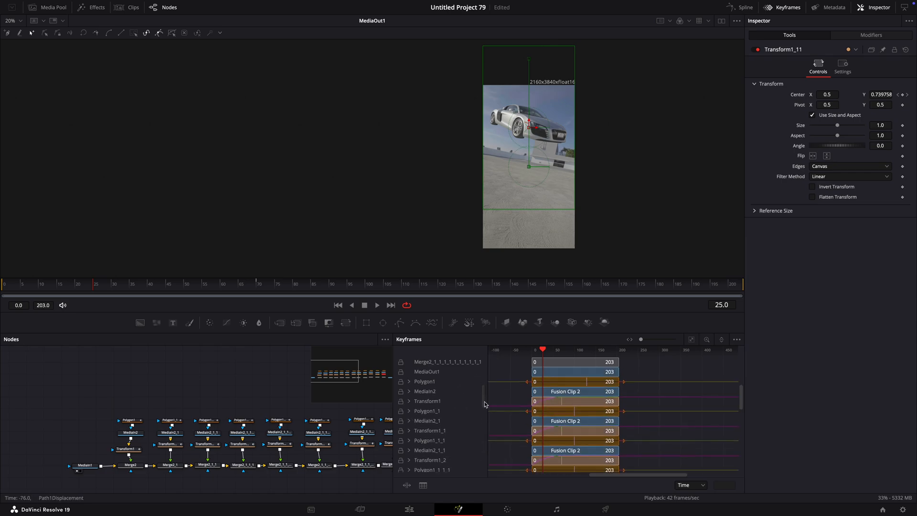
mouse_move(431, 409)
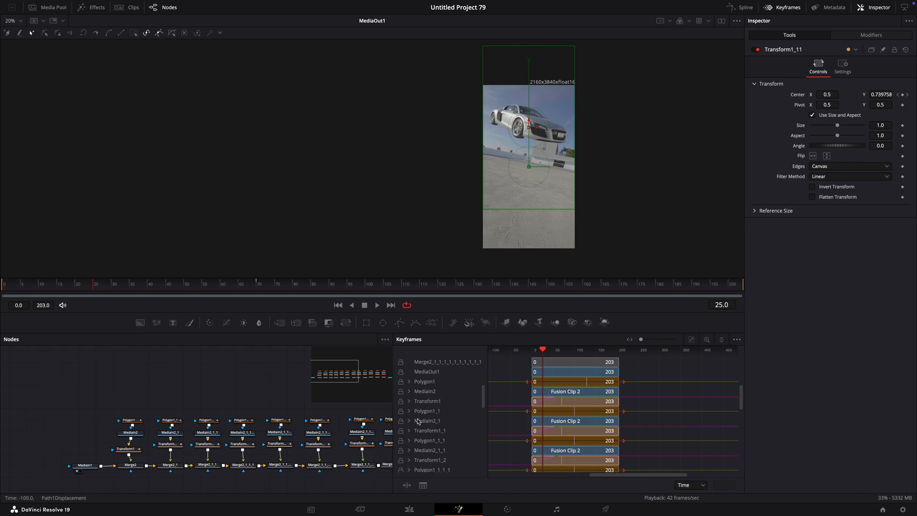
left_click(409, 430)
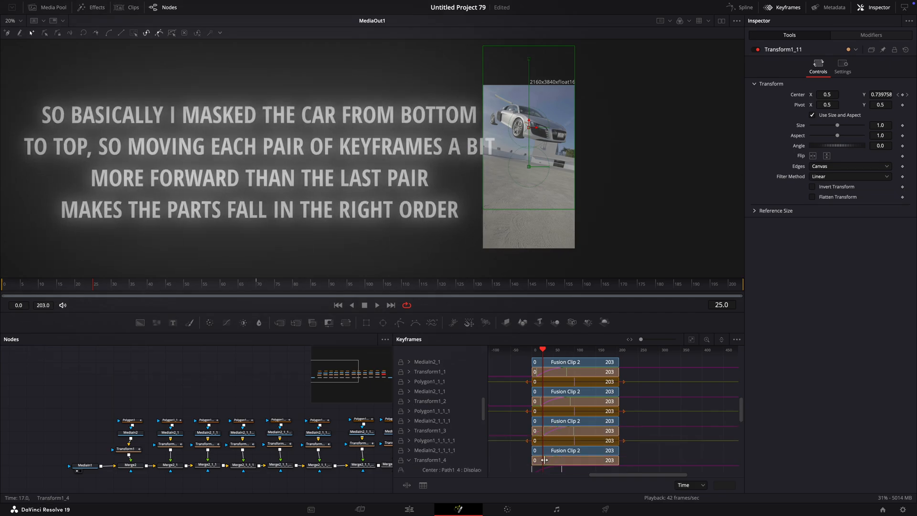
scroll("down", 3)
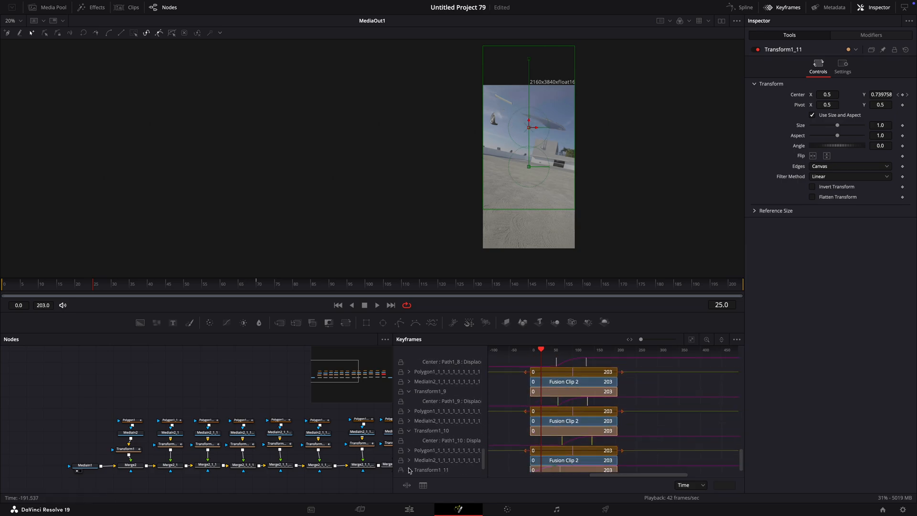
left_click(333, 284)
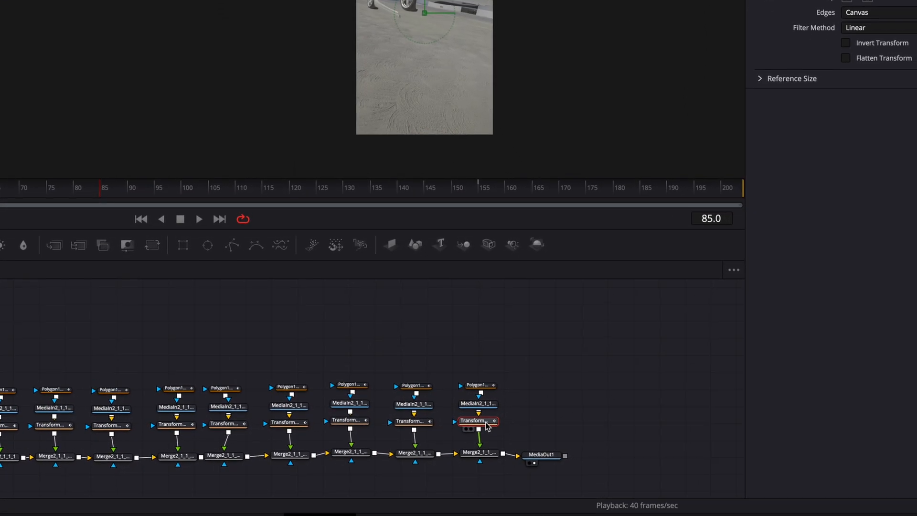
Keyframe Transform1_11's Angle at frame 85, then move to frame 102.
left_click(476, 419)
type("10.6")
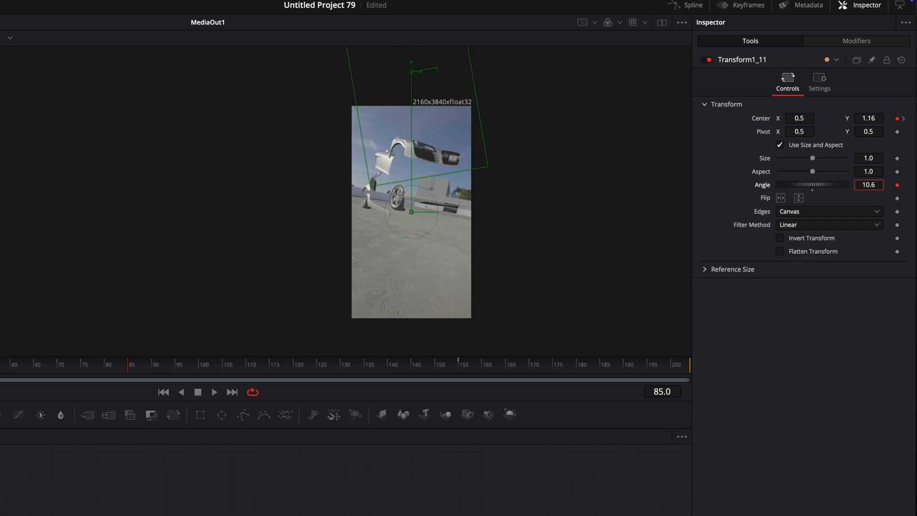
left_click(222, 364)
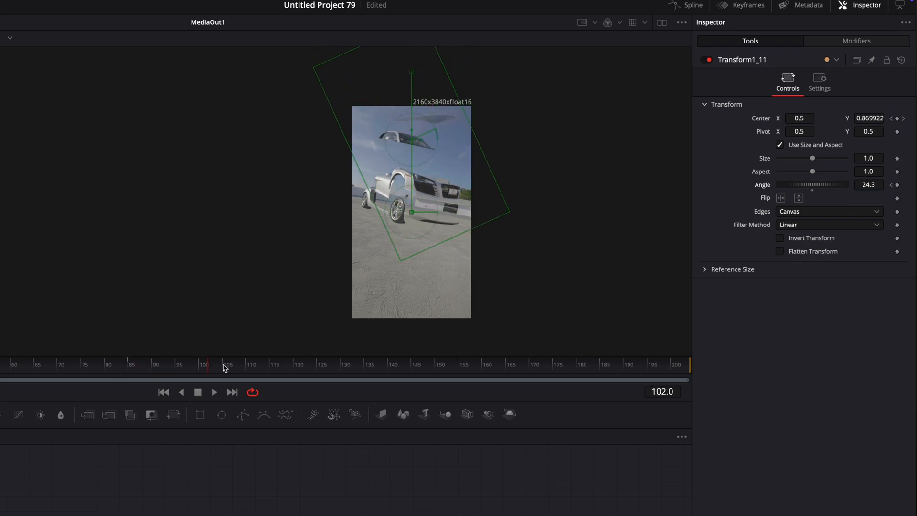
left_click(461, 364)
type("gaus")
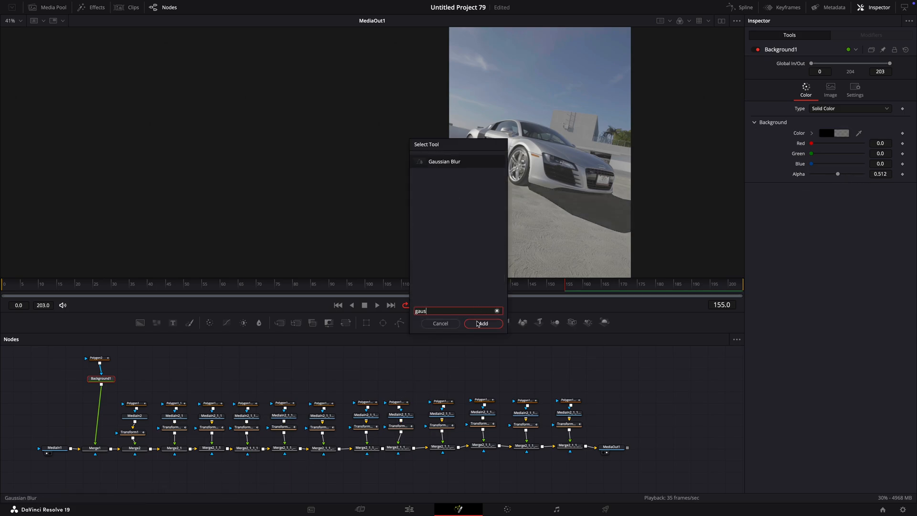
Add a Gaussian Blur after Background1 and set its strength to 0.268.
left_click(483, 324)
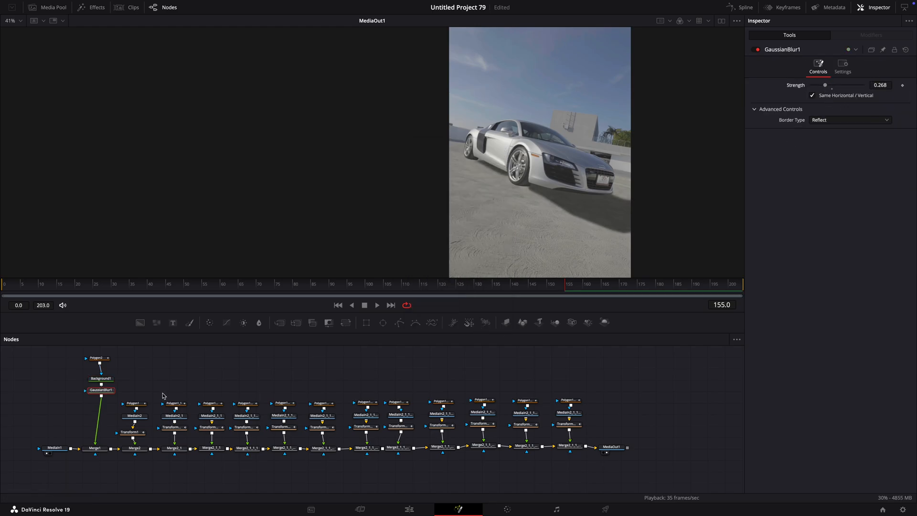
Select Background1 and view its Top Left Alpha fade-in curve in the Spline editor.
left_click(101, 382)
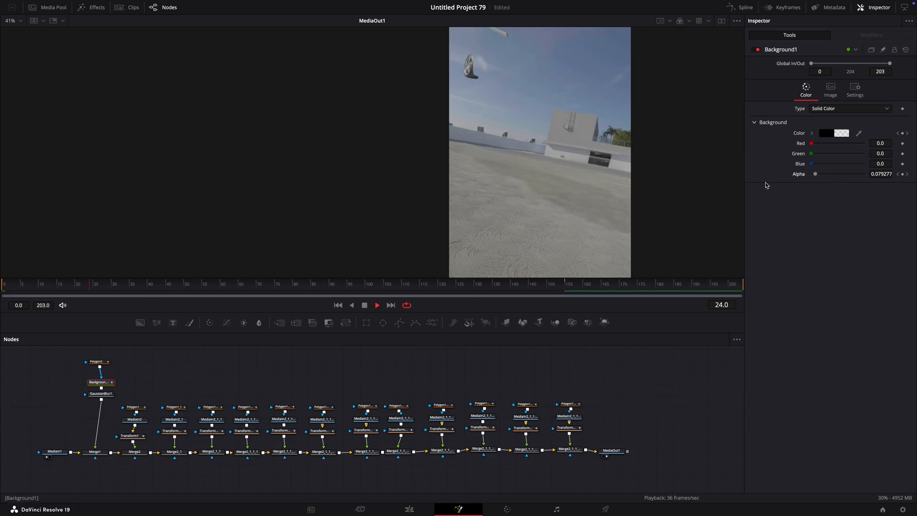
left_click(312, 285)
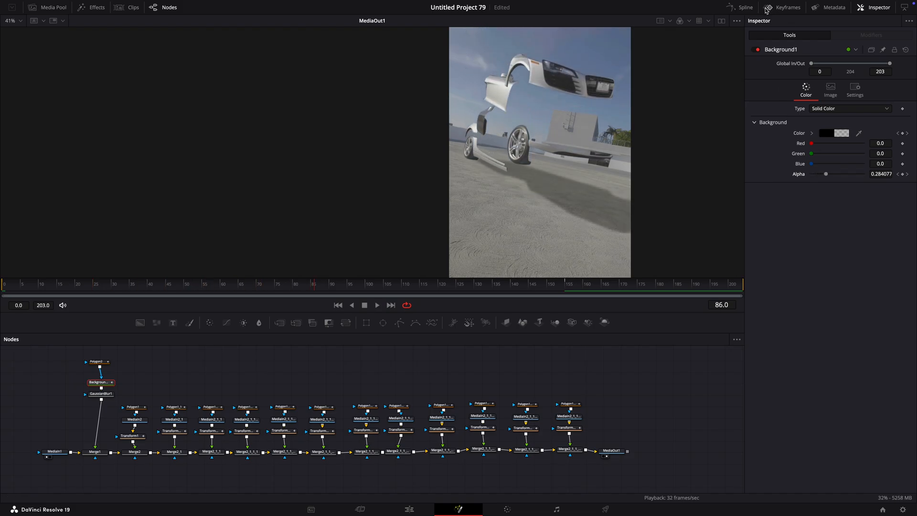
left_click(744, 7)
type("loa")
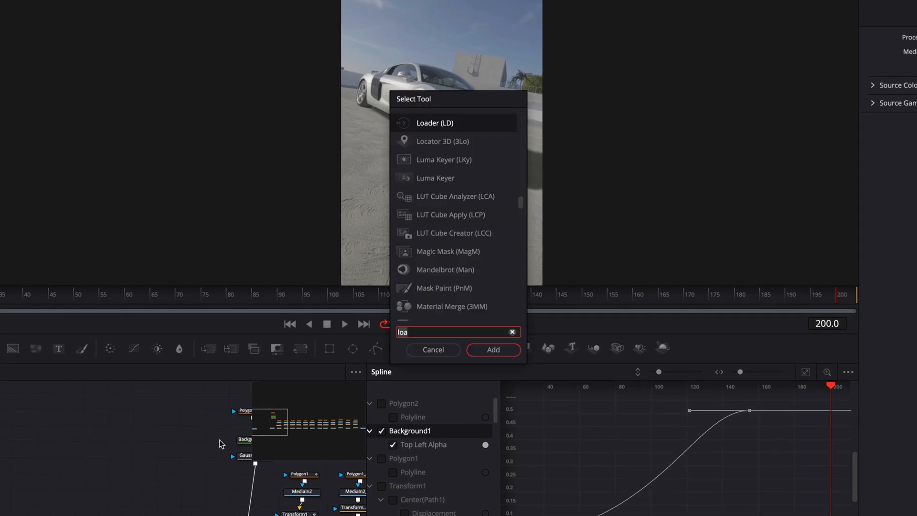
Add a Loader node and load the R8 still_2.1.#.jpg image.
left_click(493, 349)
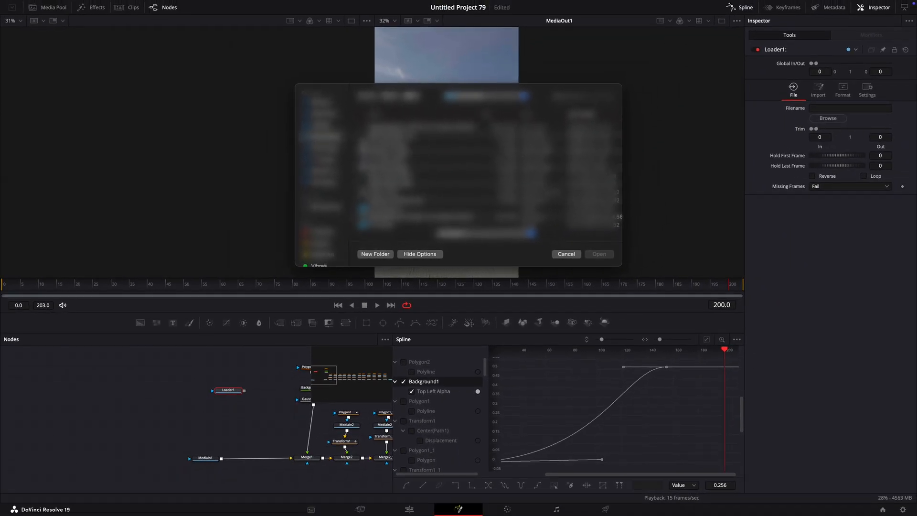
left_click(484, 151)
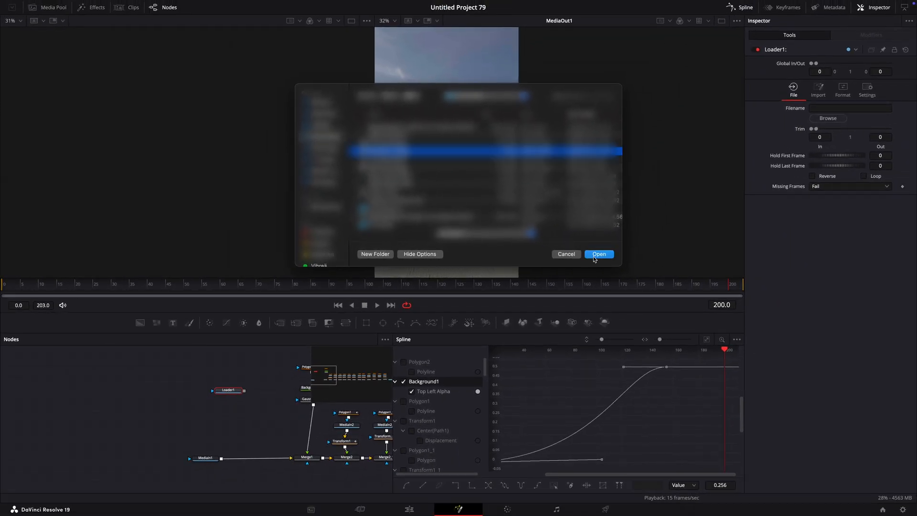
left_click(598, 253)
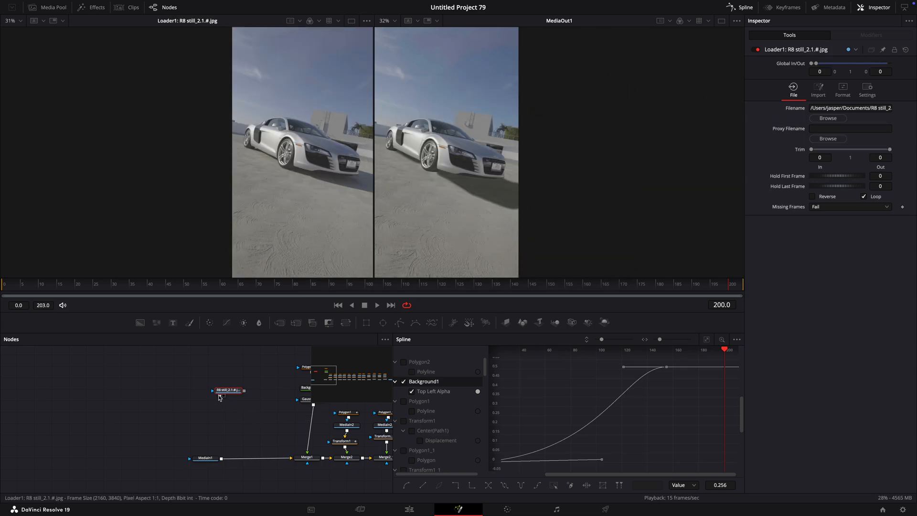
mouse_move(336, 231)
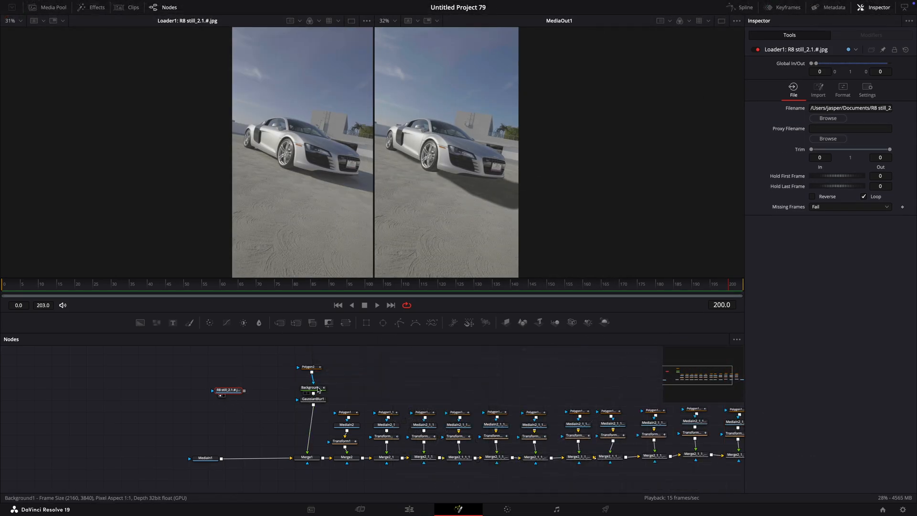
Reshape Polygon2 over the shadow, tweak Background1 Blue and Alpha, and set blur 0.094.
left_click(310, 367)
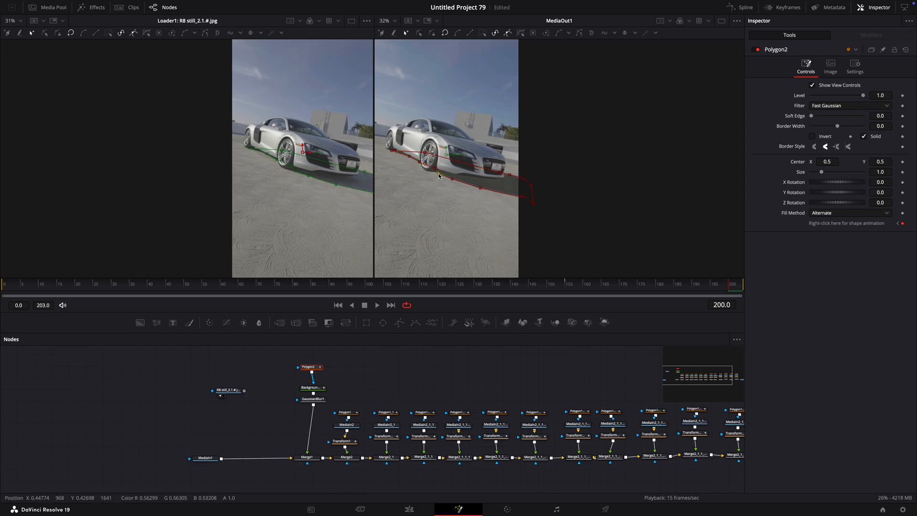
left_click(312, 388)
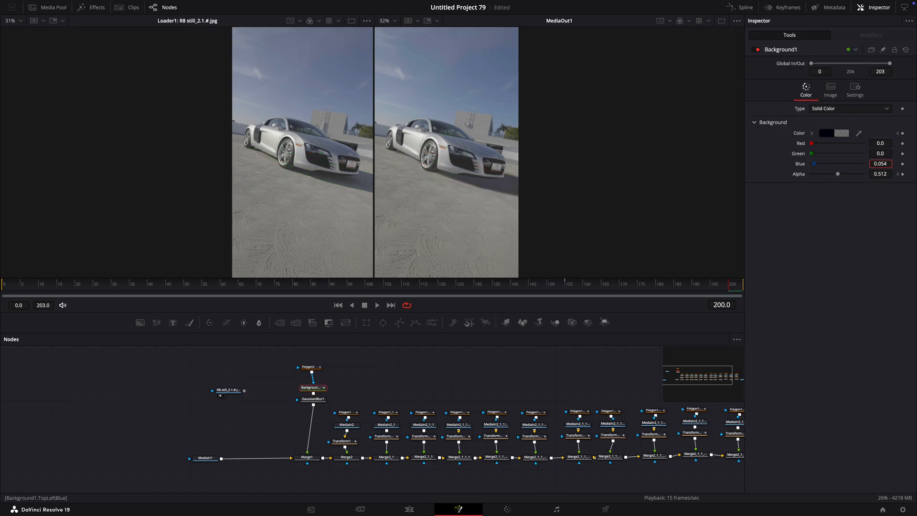
left_click(313, 398)
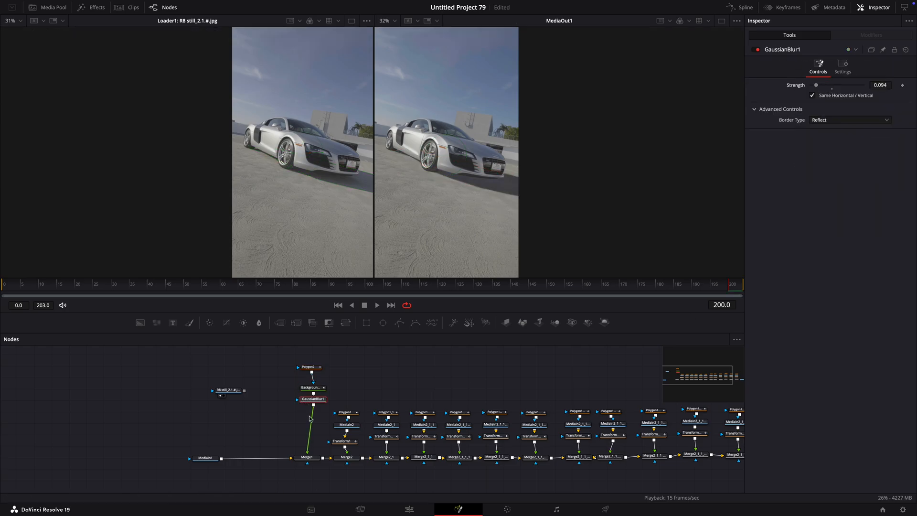
Review the merged composite and check the shadow polygon's keyframes.
left_click(312, 387)
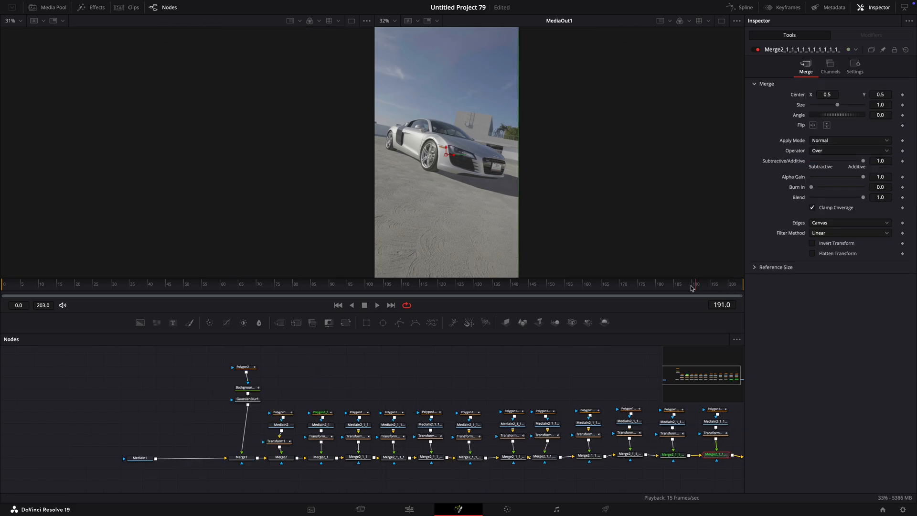
left_click(242, 366)
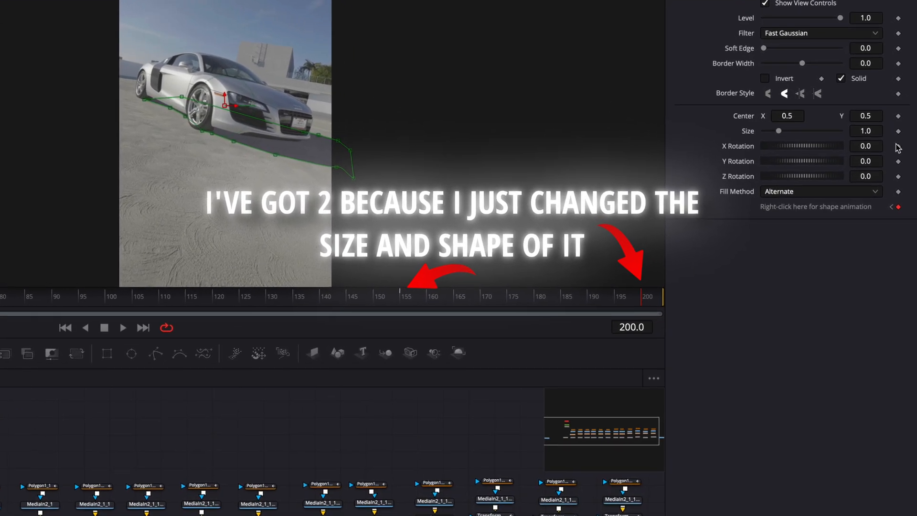
left_click(402, 296)
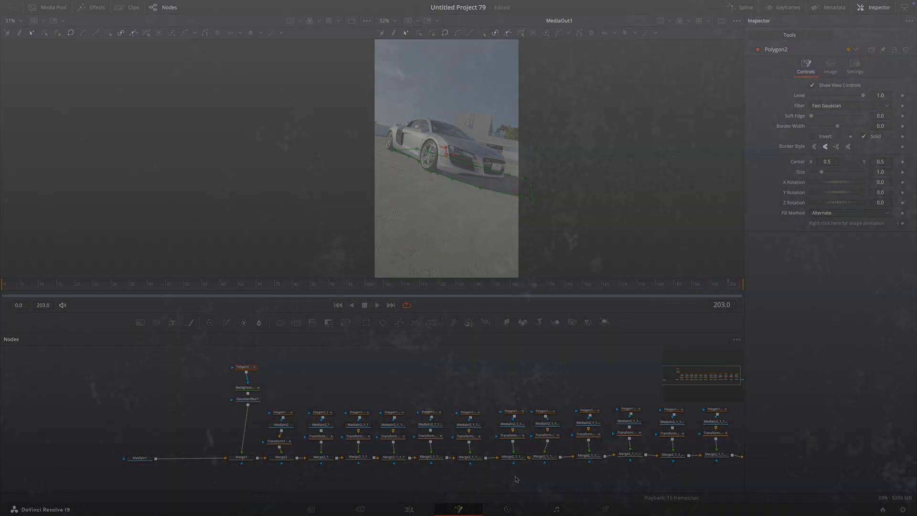
Enable Motion Blur on the car pieces' Transform nodes, then go to the Edit page.
left_click(715, 454)
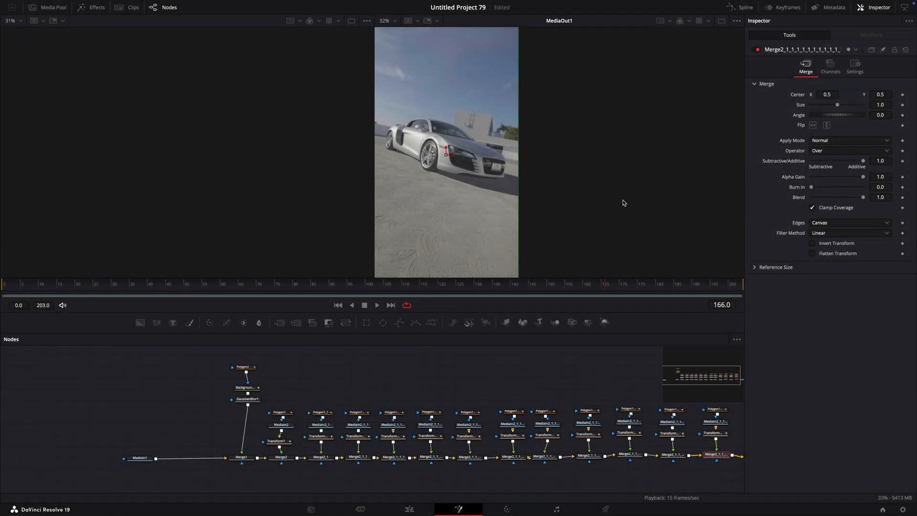
left_click(277, 440)
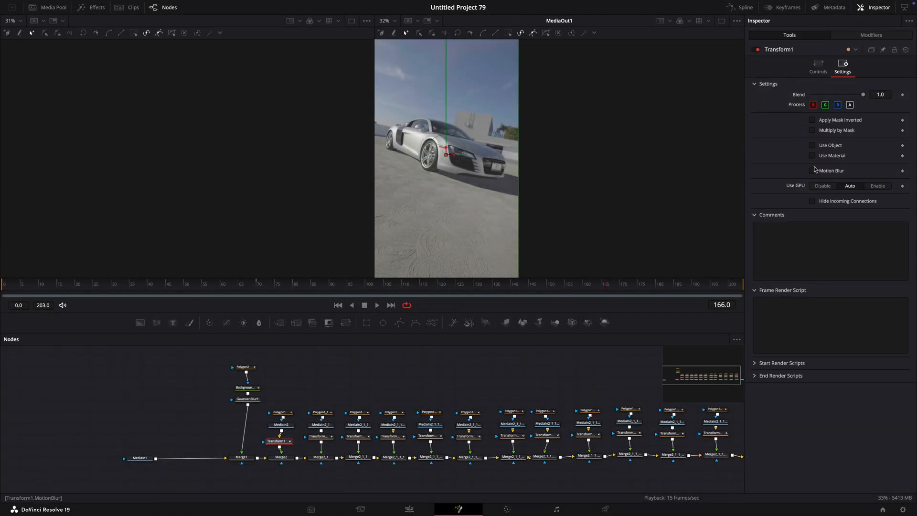
left_click(320, 435)
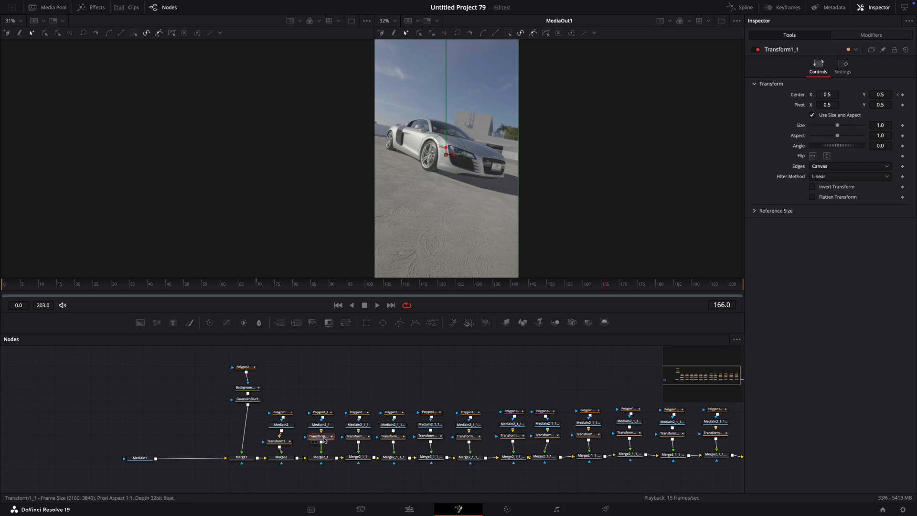
left_click(428, 436)
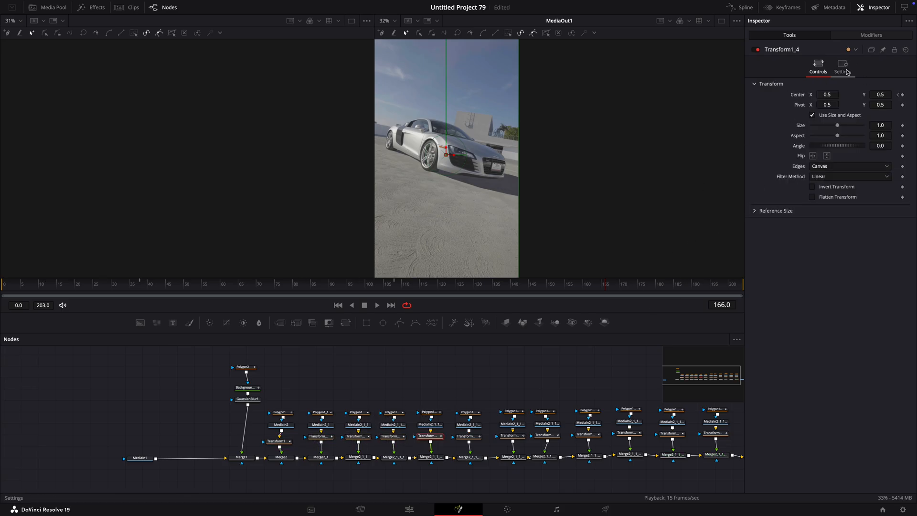
left_click(588, 435)
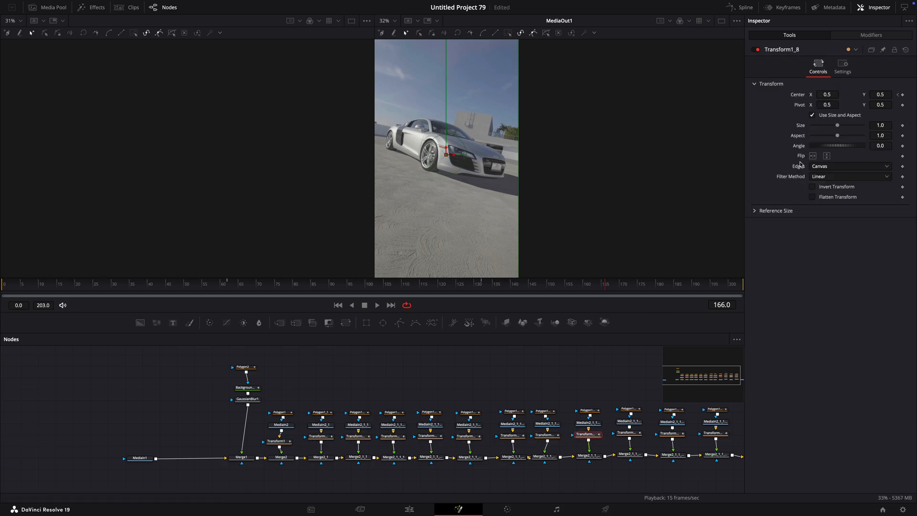
left_click(842, 65)
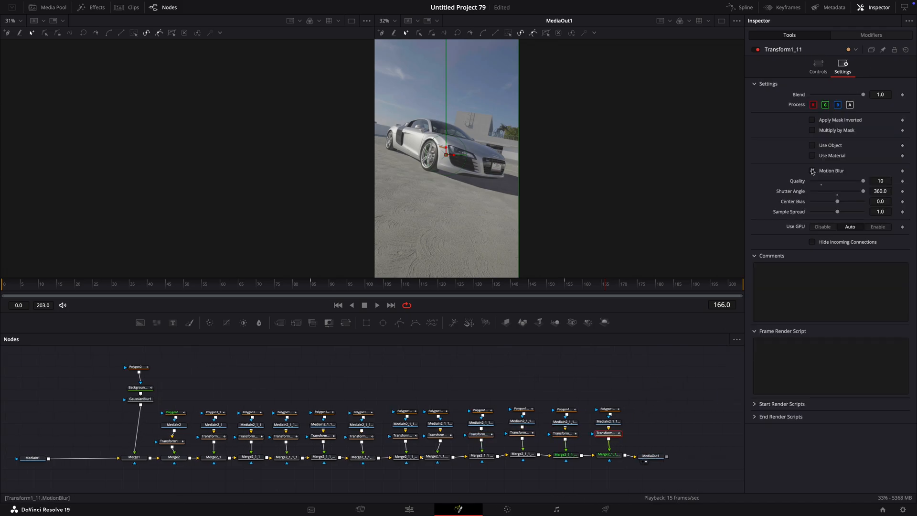
left_click(408, 509)
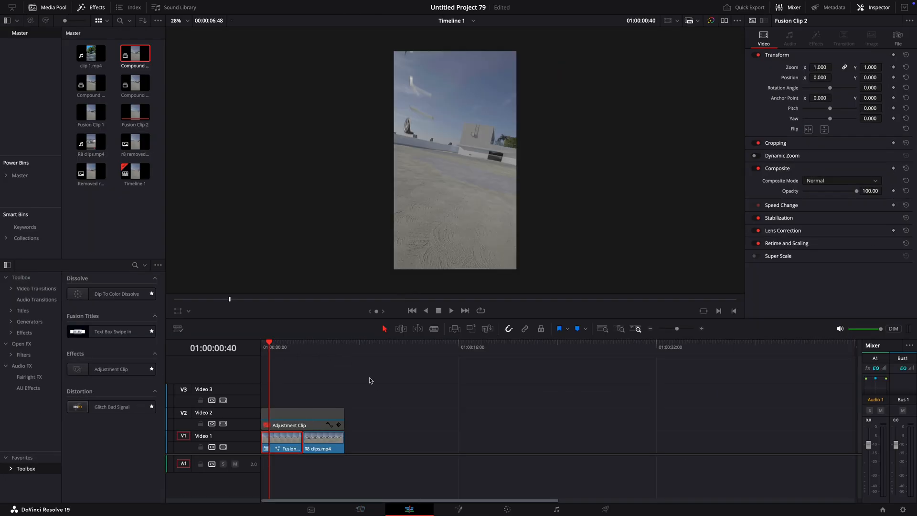
Expand Toolbox > Video Transitions in the Effects library to reveal Smooth Cut.
left_click(283, 341)
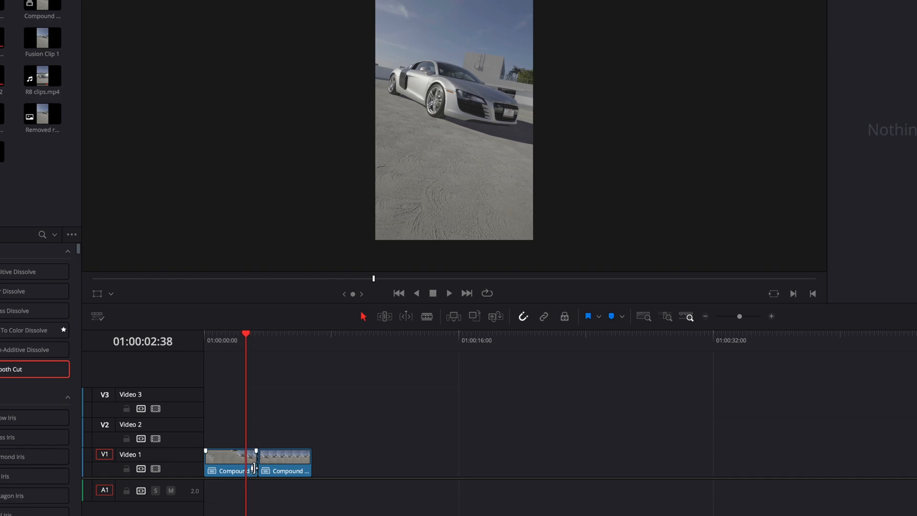
left_click(228, 462)
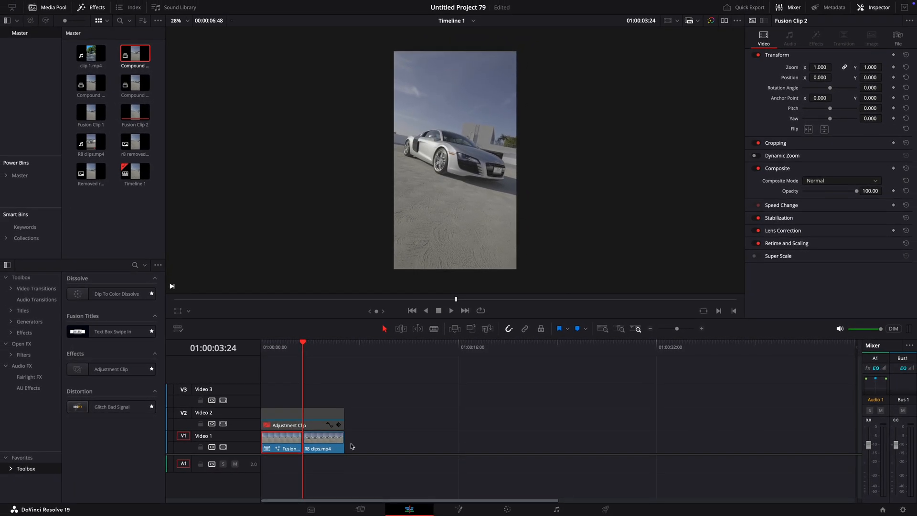
left_click(37, 289)
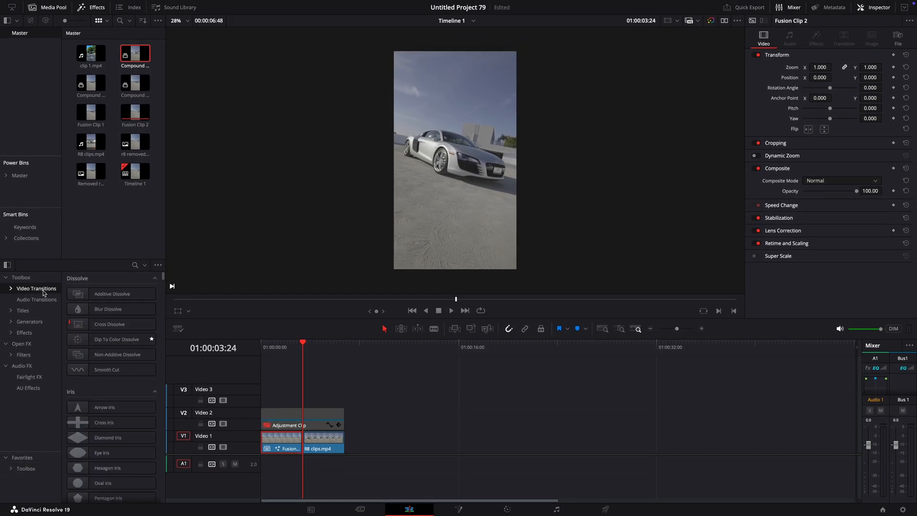